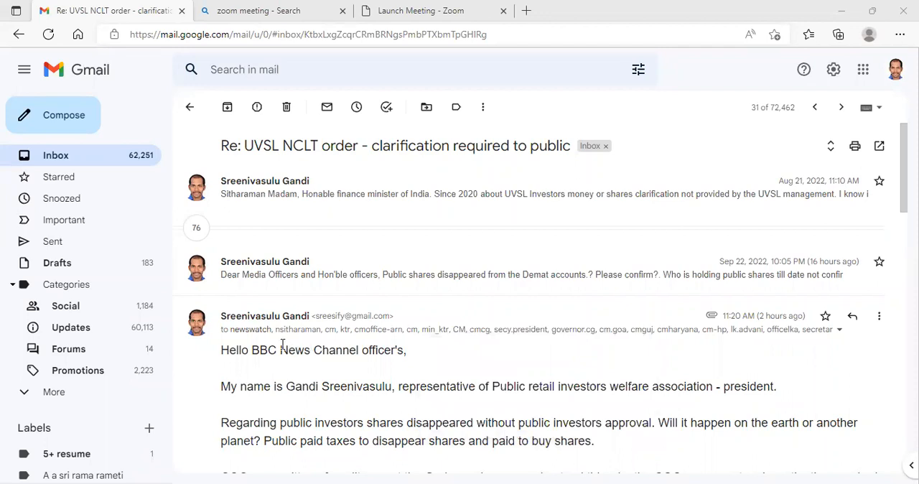
mouse_move(346, 367)
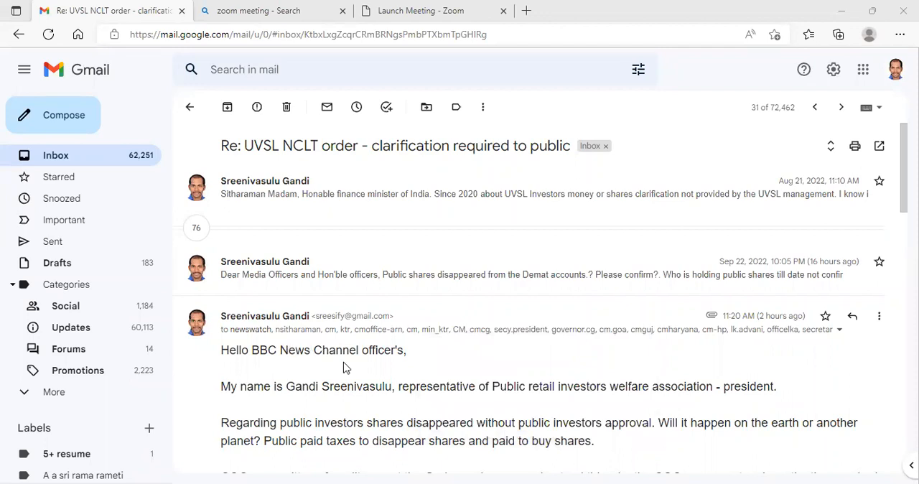
mouse_move(261, 338)
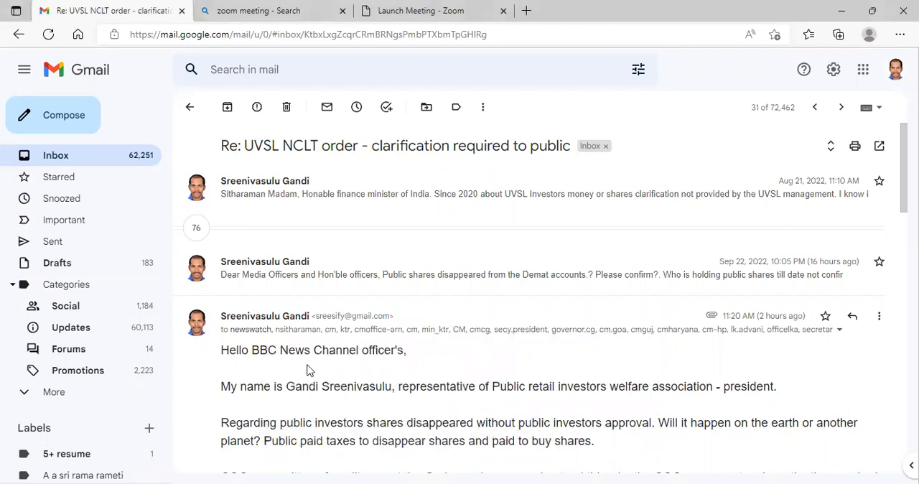
mouse_move(424, 359)
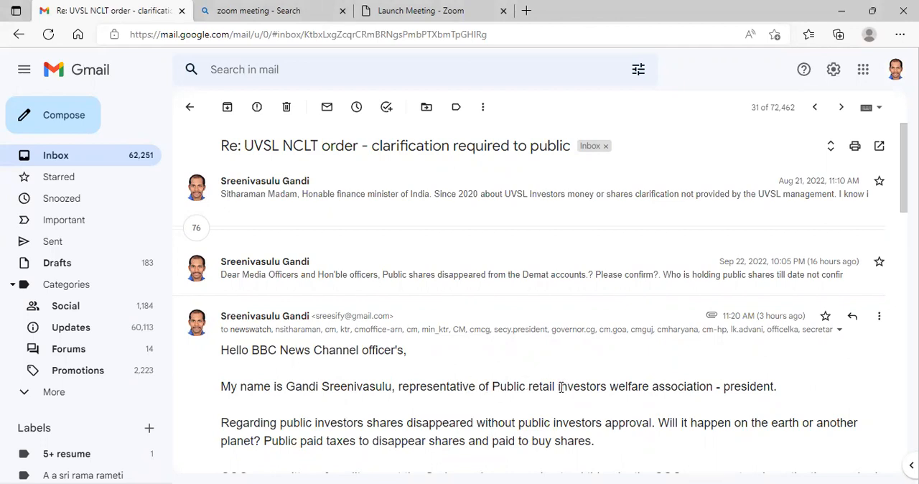
mouse_move(742, 393)
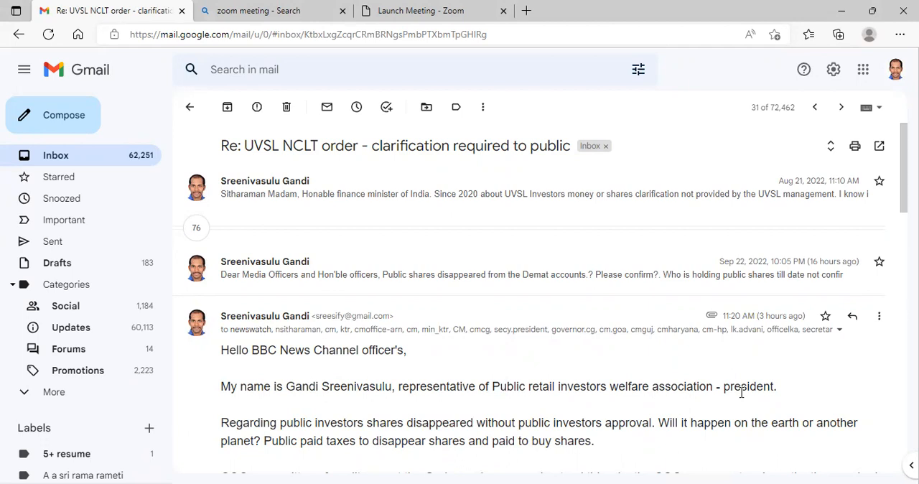
mouse_move(321, 418)
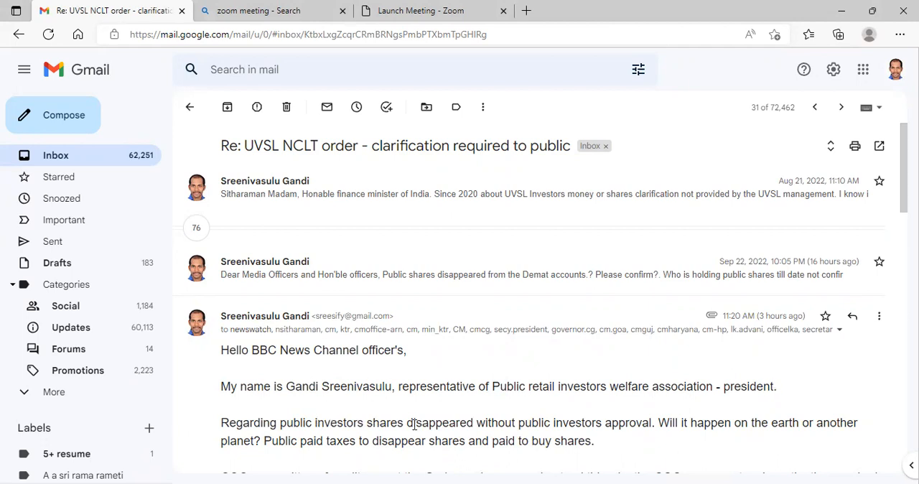
mouse_move(600, 424)
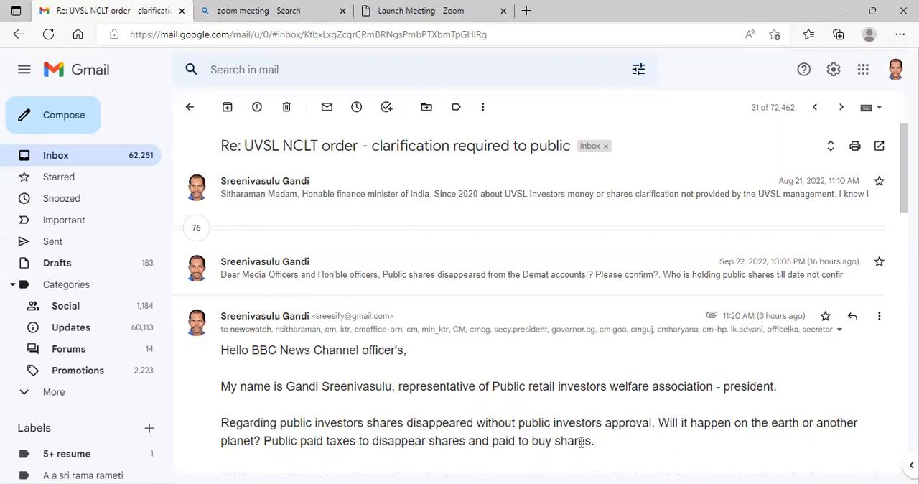
mouse_move(727, 374)
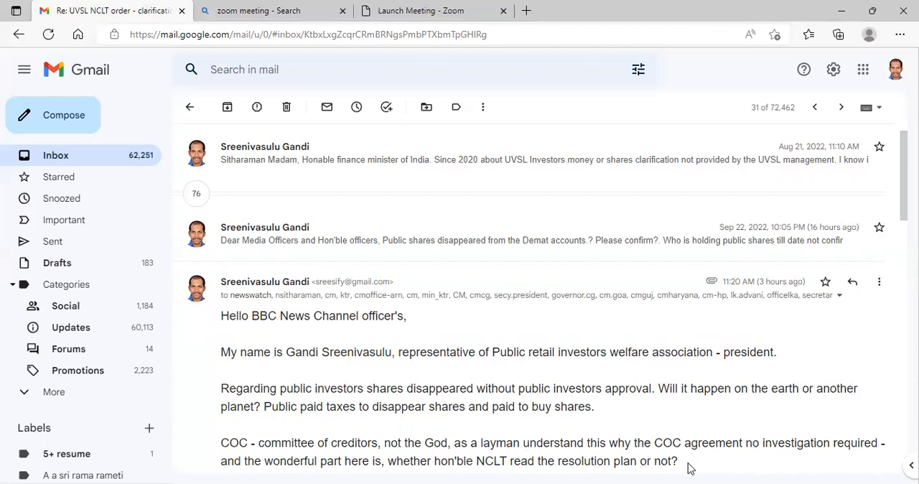
mouse_move(673, 447)
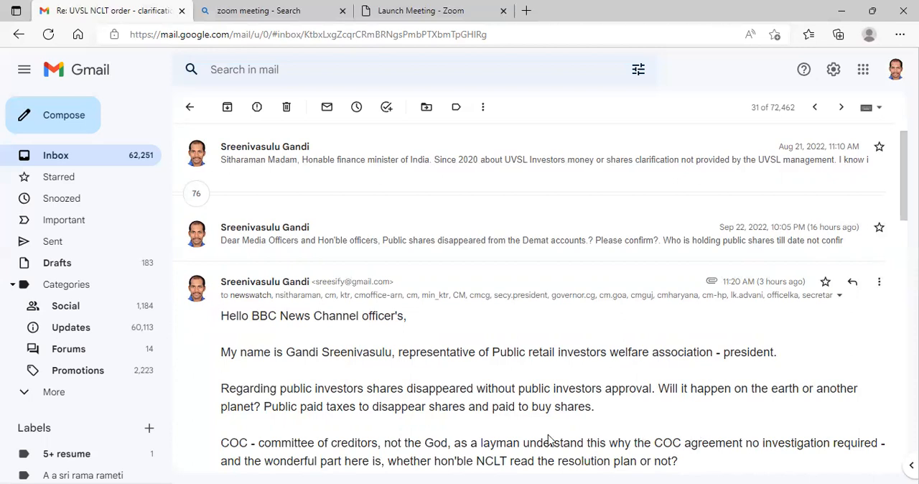
mouse_move(696, 455)
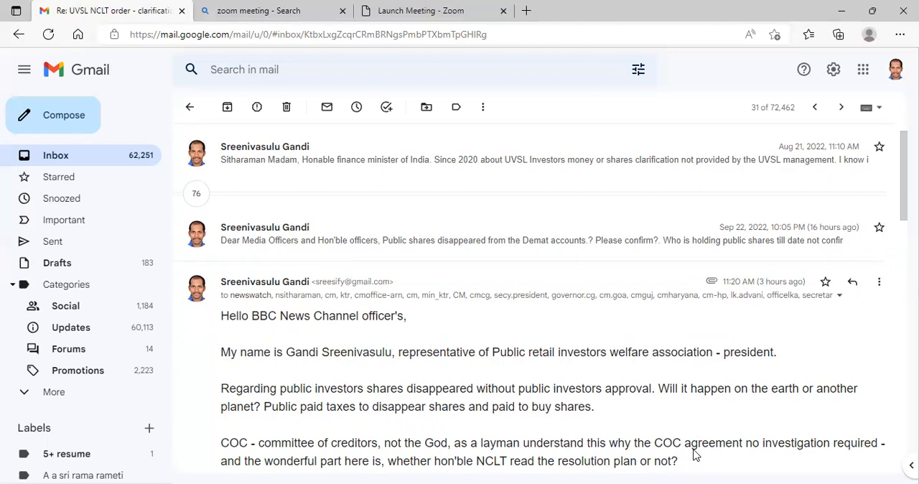
mouse_move(695, 454)
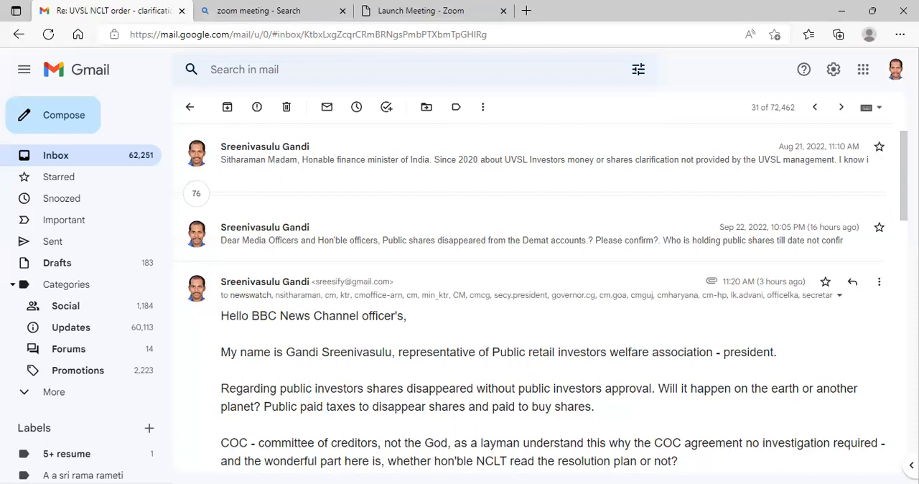
mouse_move(635, 467)
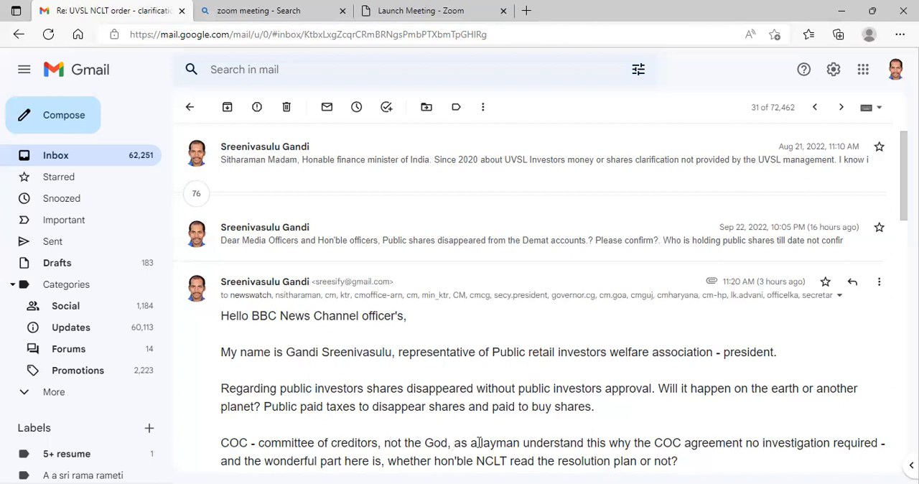
mouse_move(678, 447)
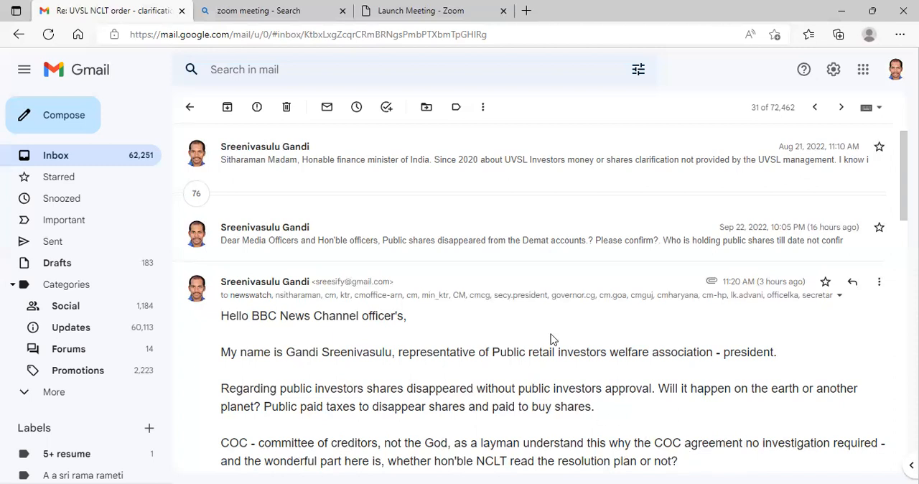
mouse_move(676, 88)
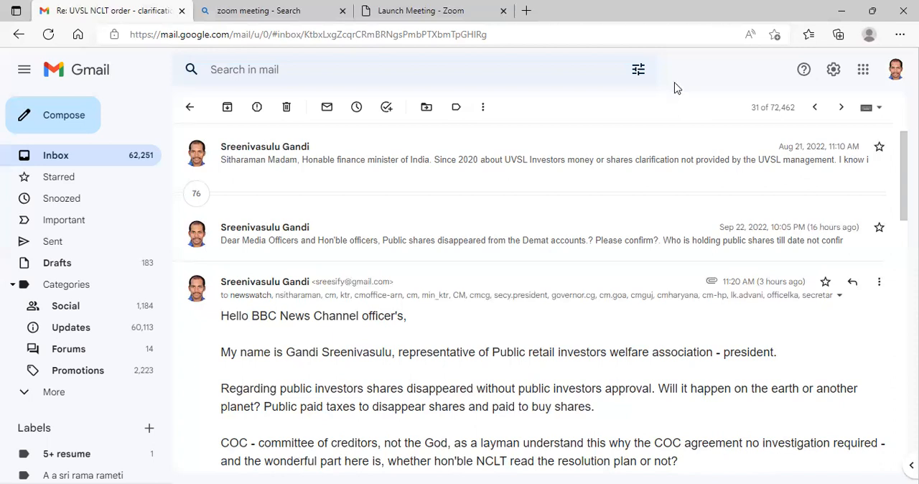